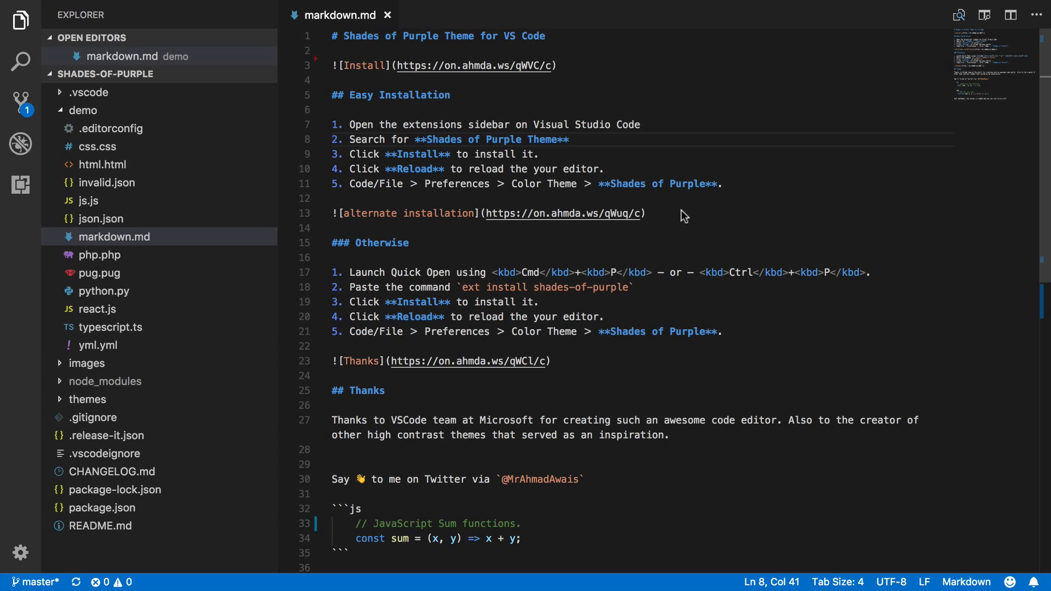
mouse_move(598, 173)
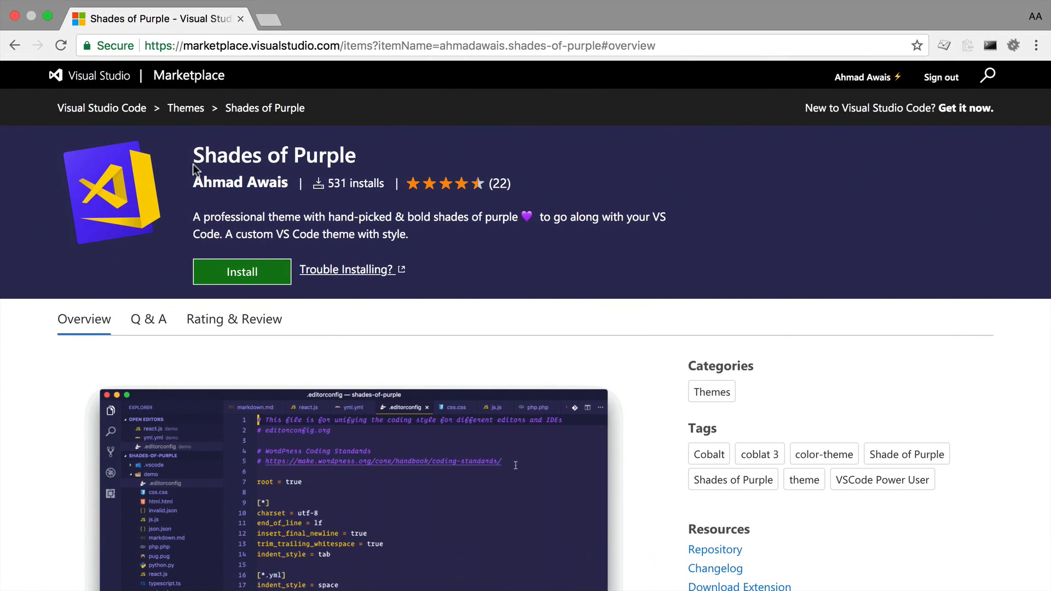
Step: Find 'shades of purple' in the Extensions marketplace and install the Shades of Purple extension
scroll("down", 3)
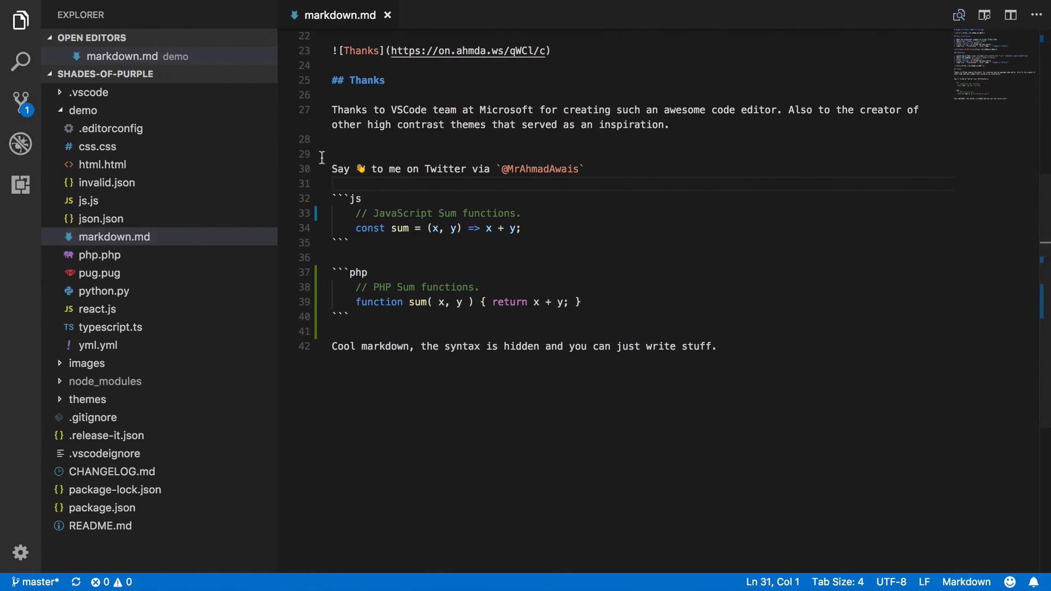
key("Cmd+Shift+X")
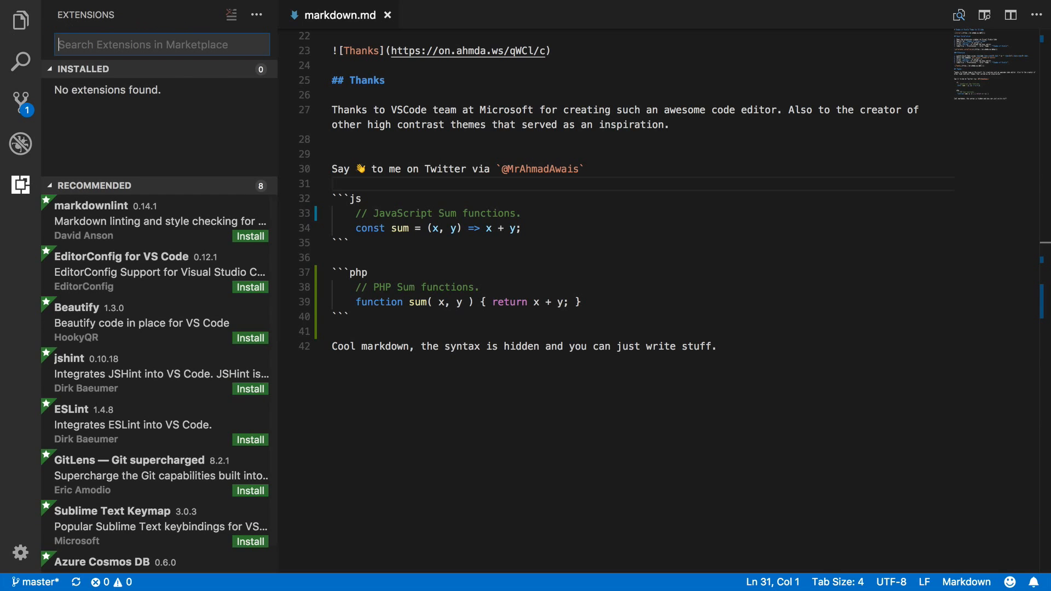
type("shades of purple")
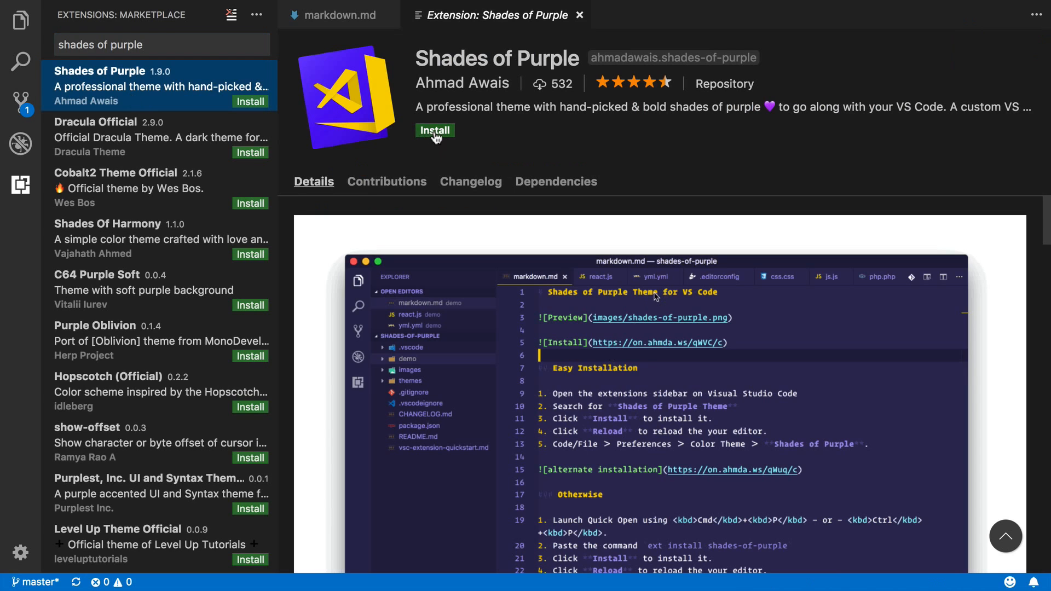
left_click(435, 130)
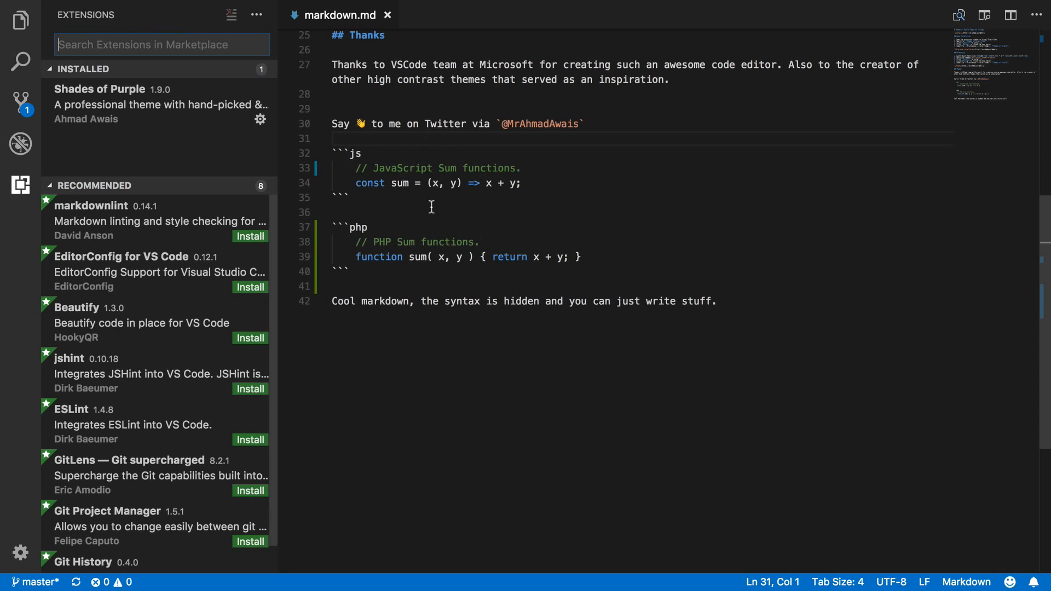
mouse_move(542, 213)
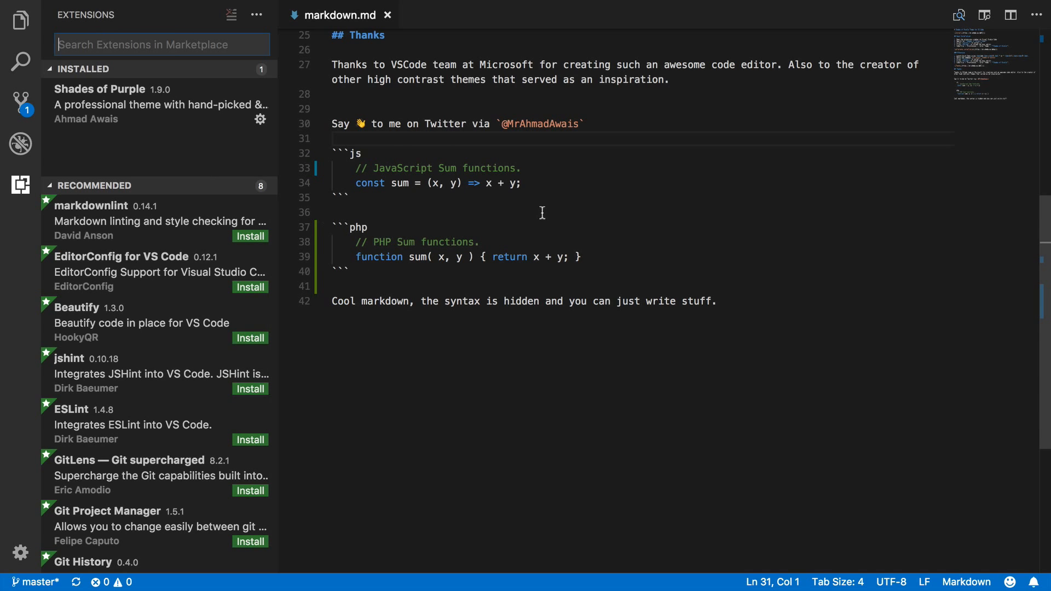
mouse_move(374, 161)
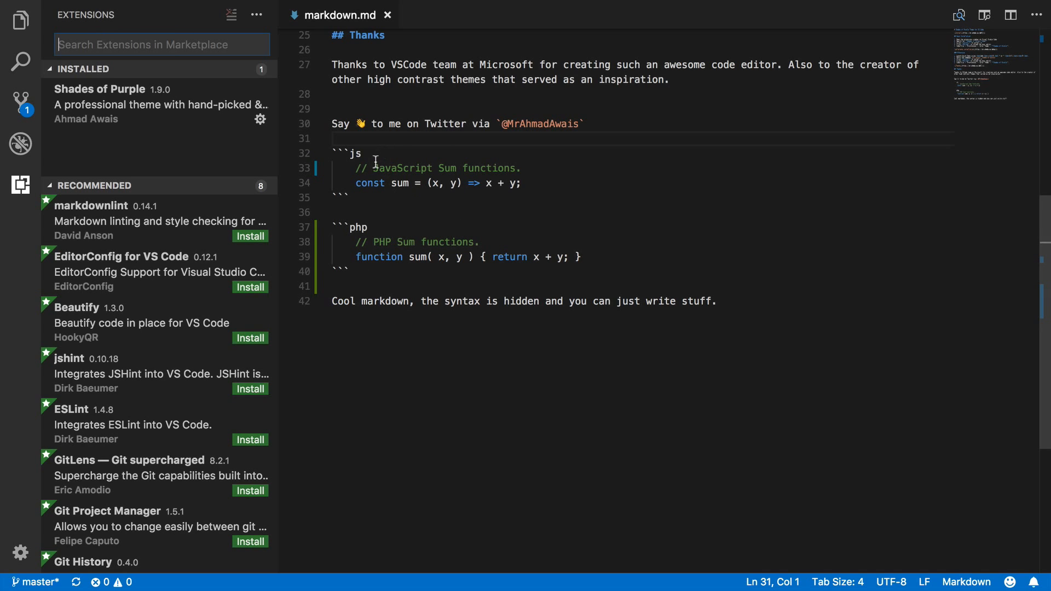
mouse_move(210, 143)
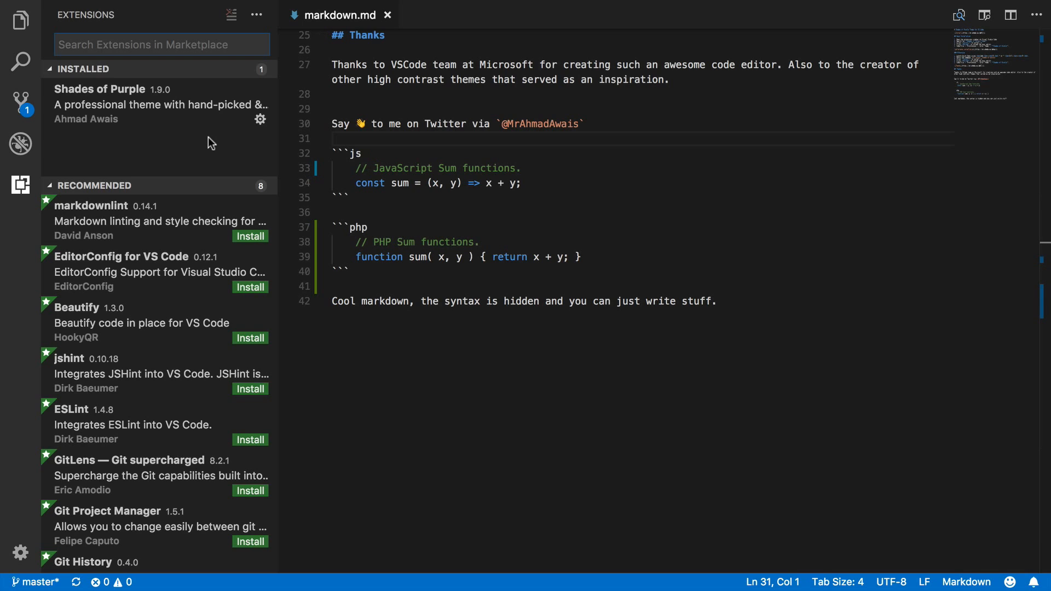
Step: Choose Shades of Purple from the Color Theme list and return to the Explorer file list
left_click(20, 554)
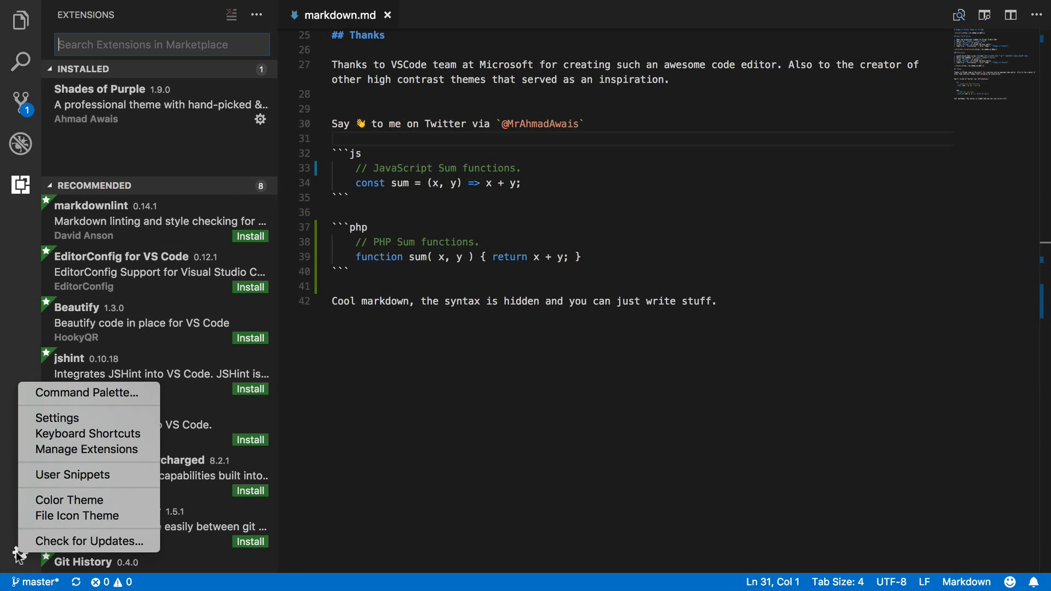
left_click(69, 499)
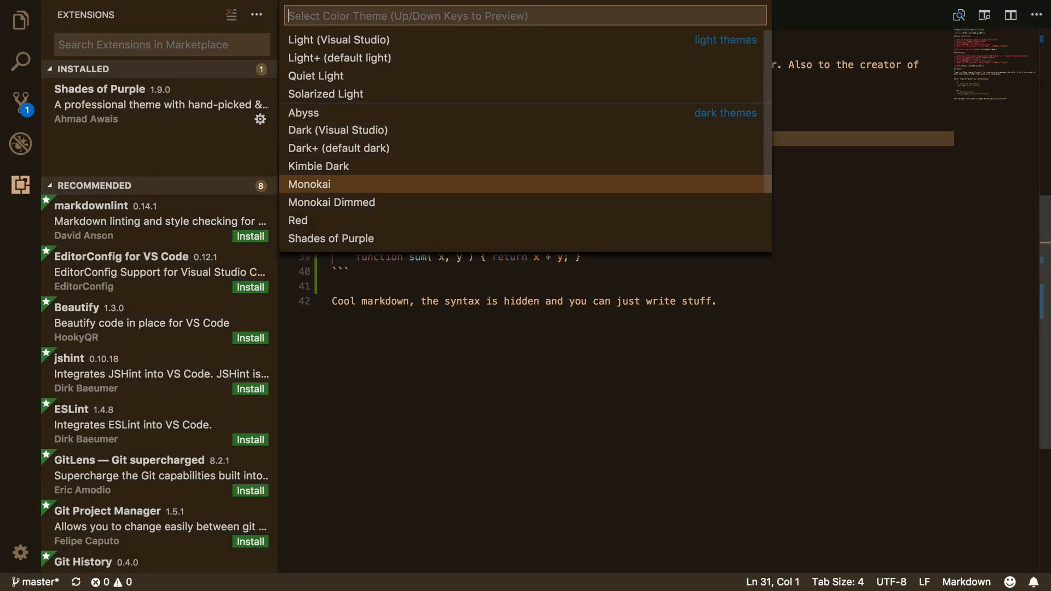
left_click(331, 239)
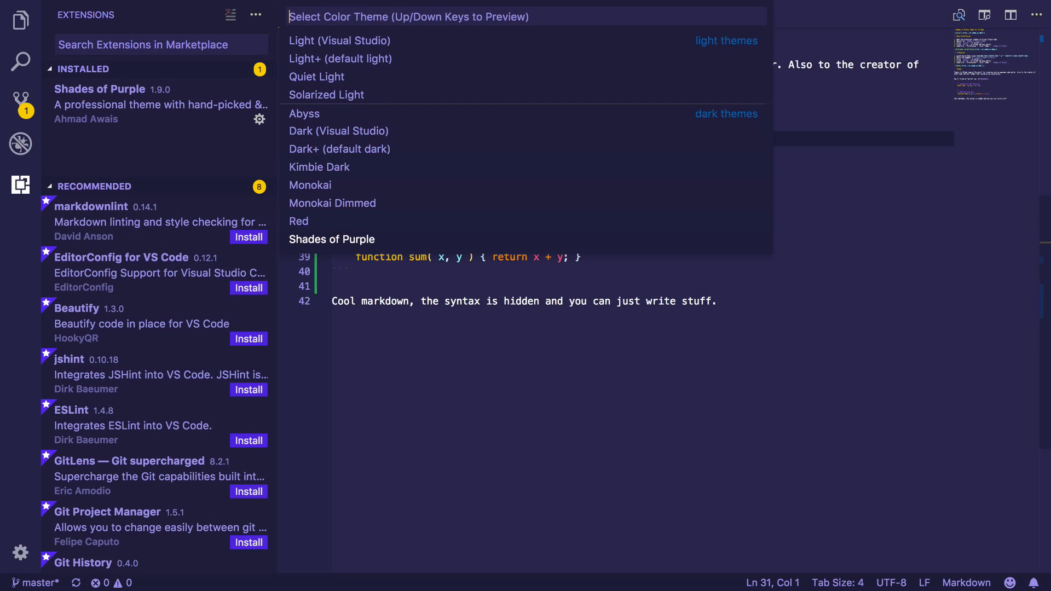
left_click(332, 239)
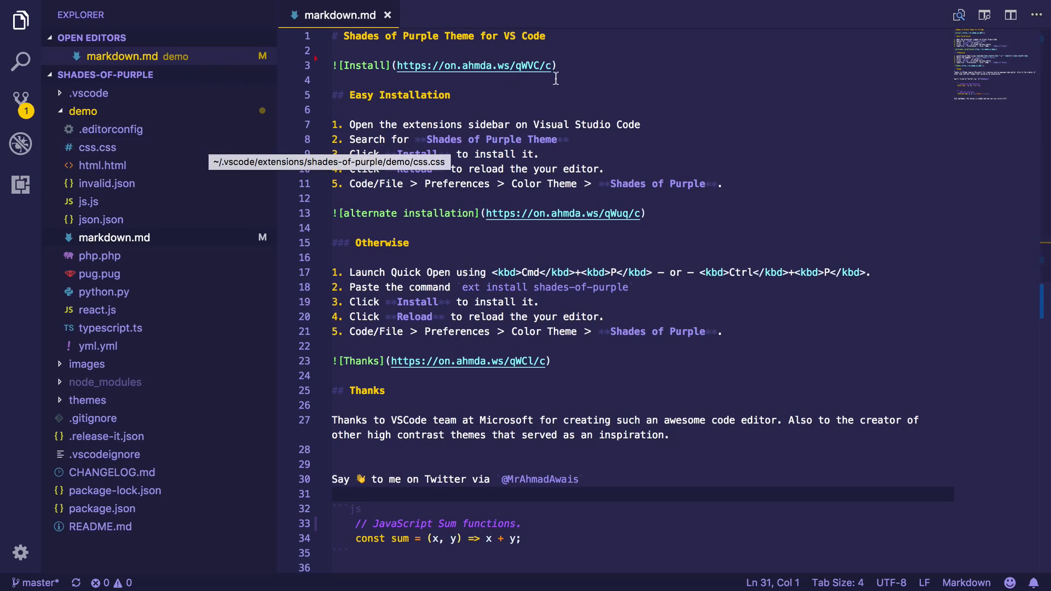
mouse_move(581, 74)
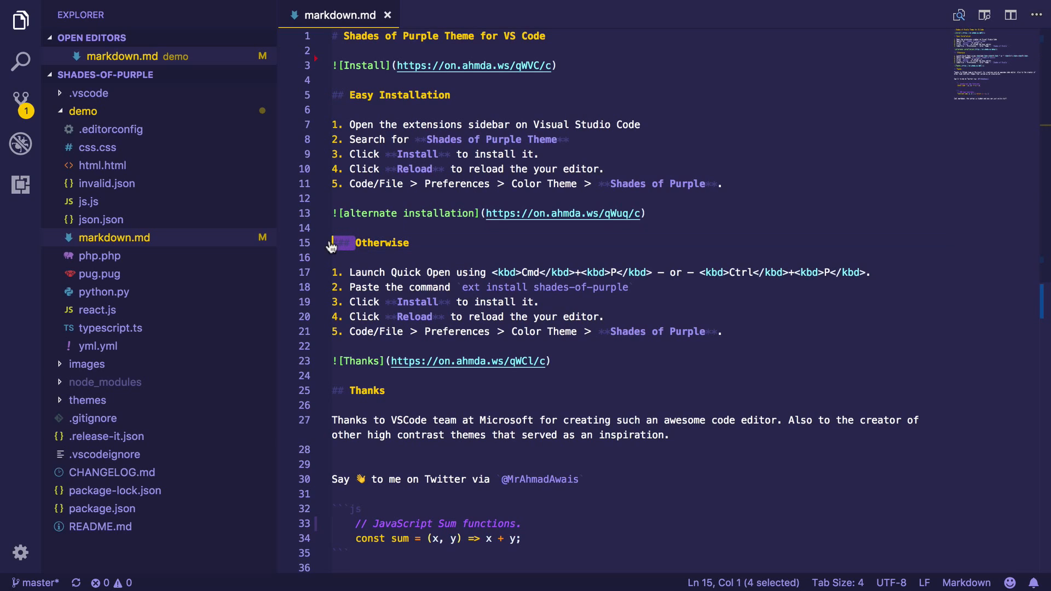
mouse_move(489, 168)
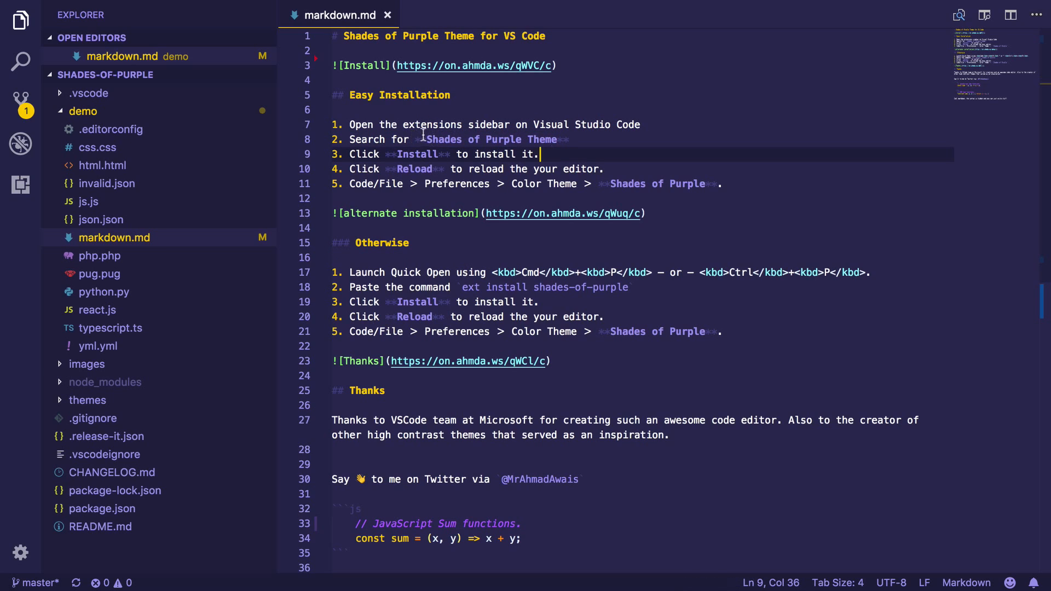
Step: Scroll markdown.md down to the embedded code samples and clear the text selection
scroll("down", 3)
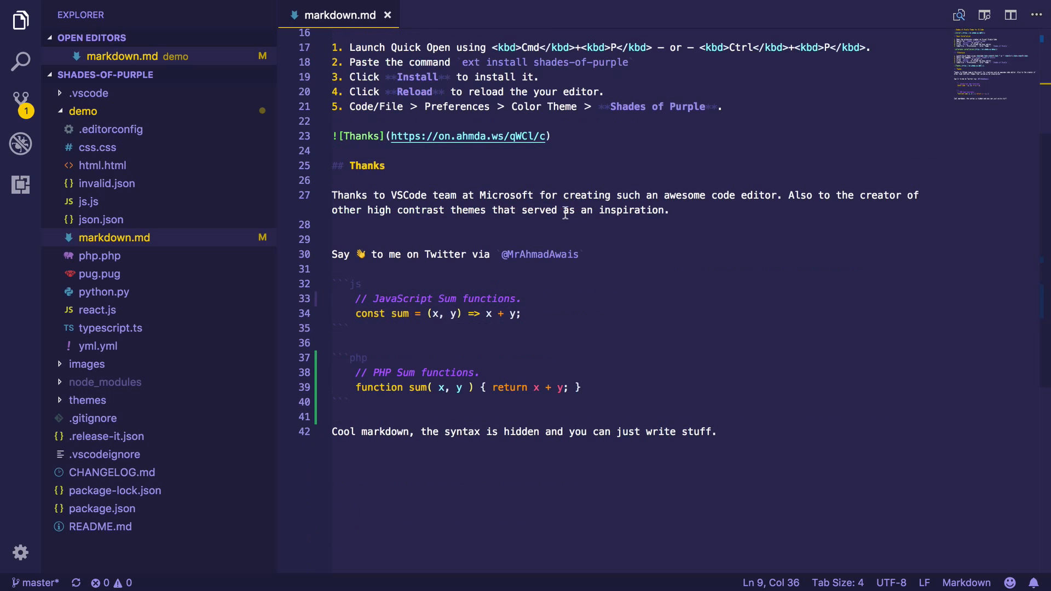
mouse_move(355, 276)
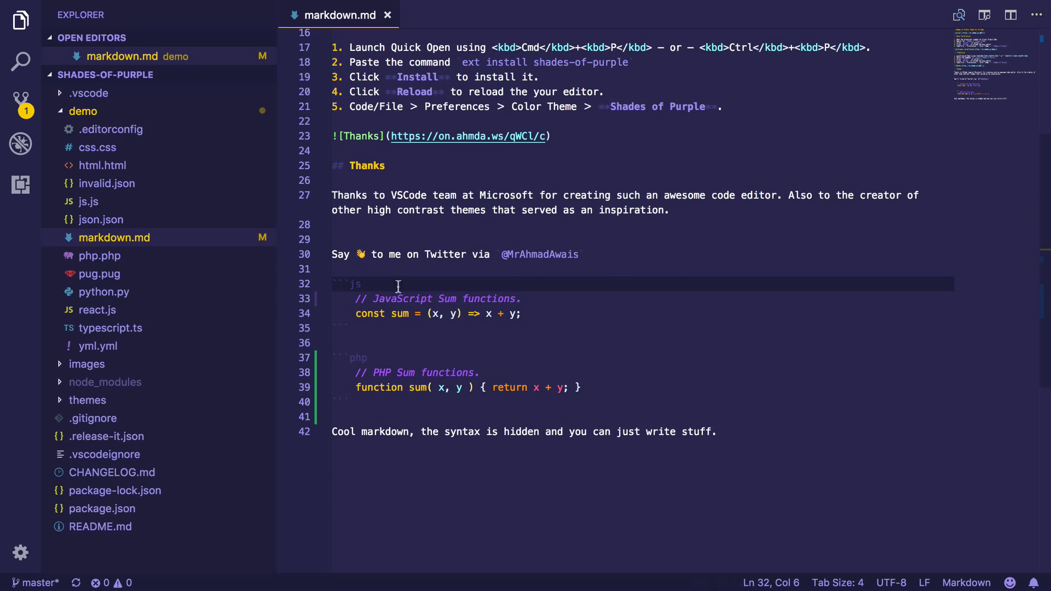
left_click(349, 357)
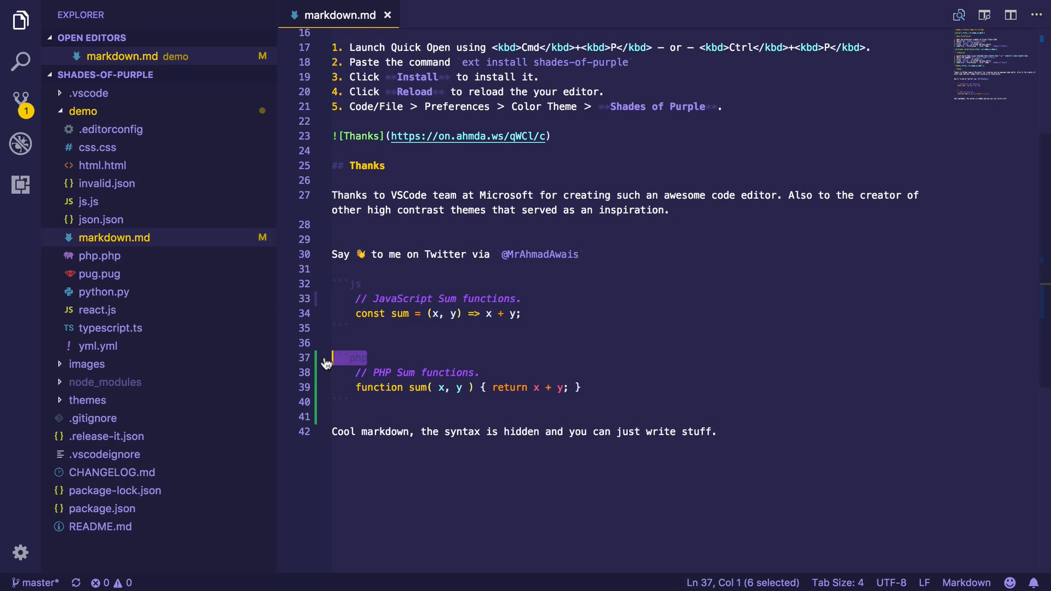
left_click(344, 284)
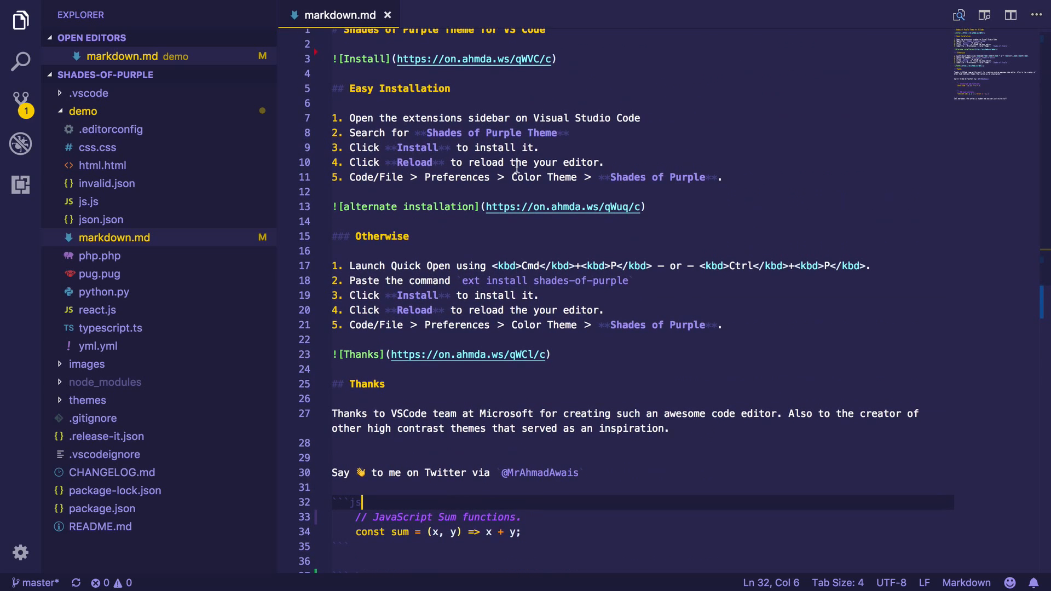
left_click(20, 552)
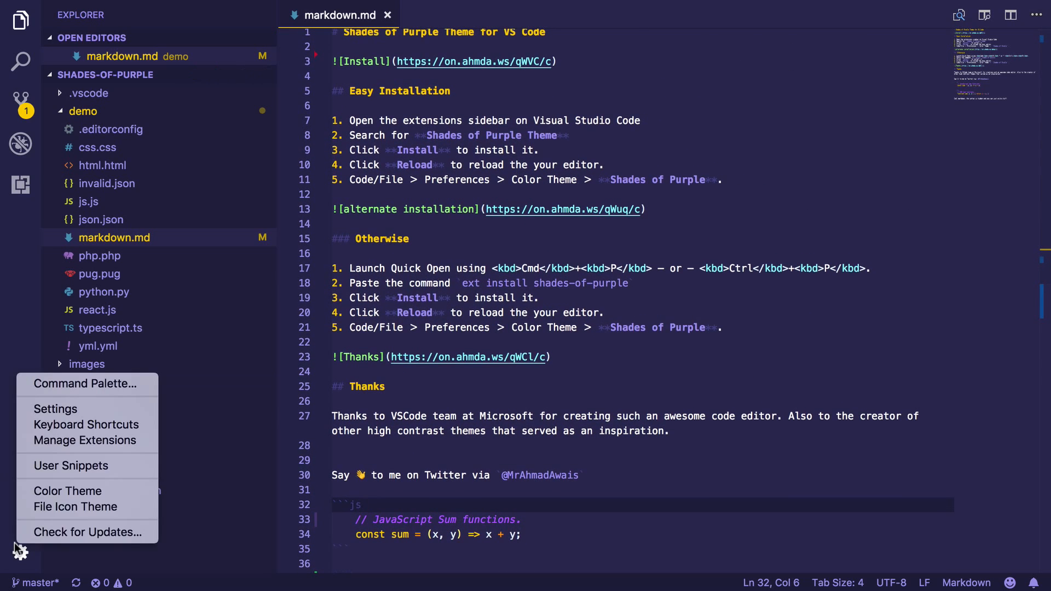
left_click(67, 491)
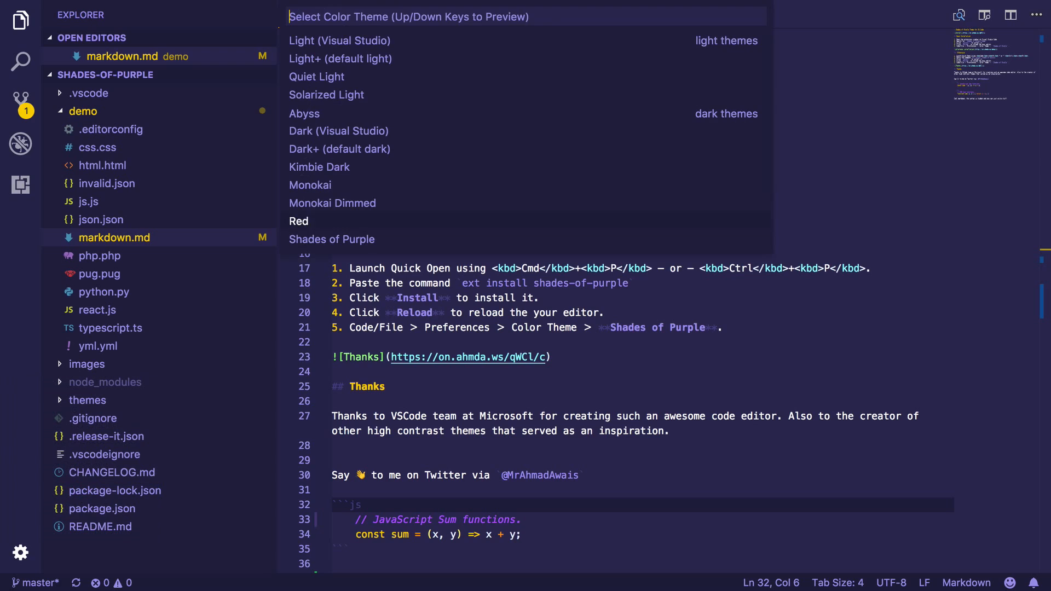
key("Escape")
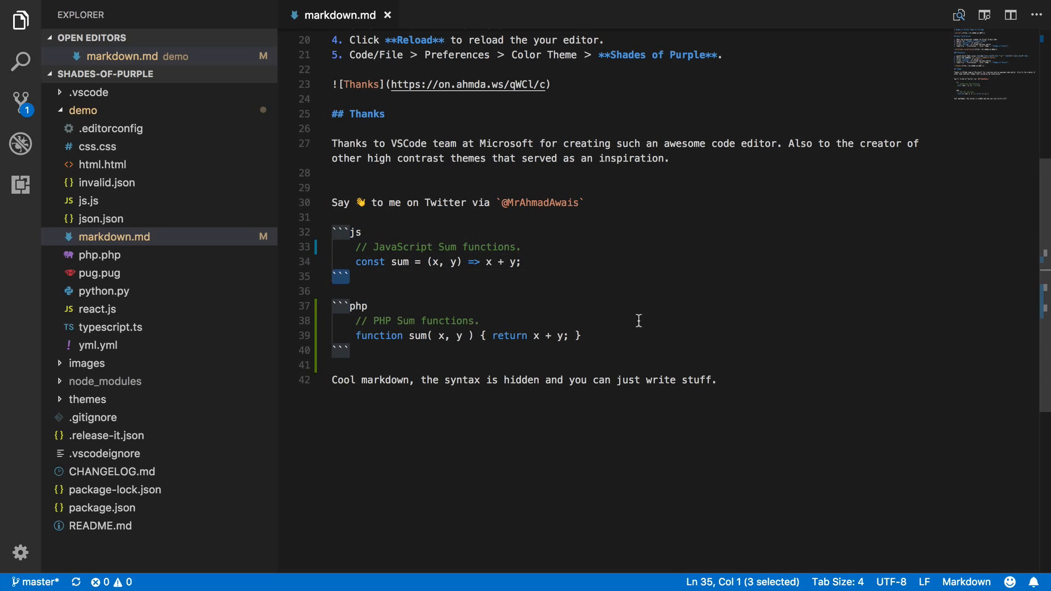
left_click(19, 549)
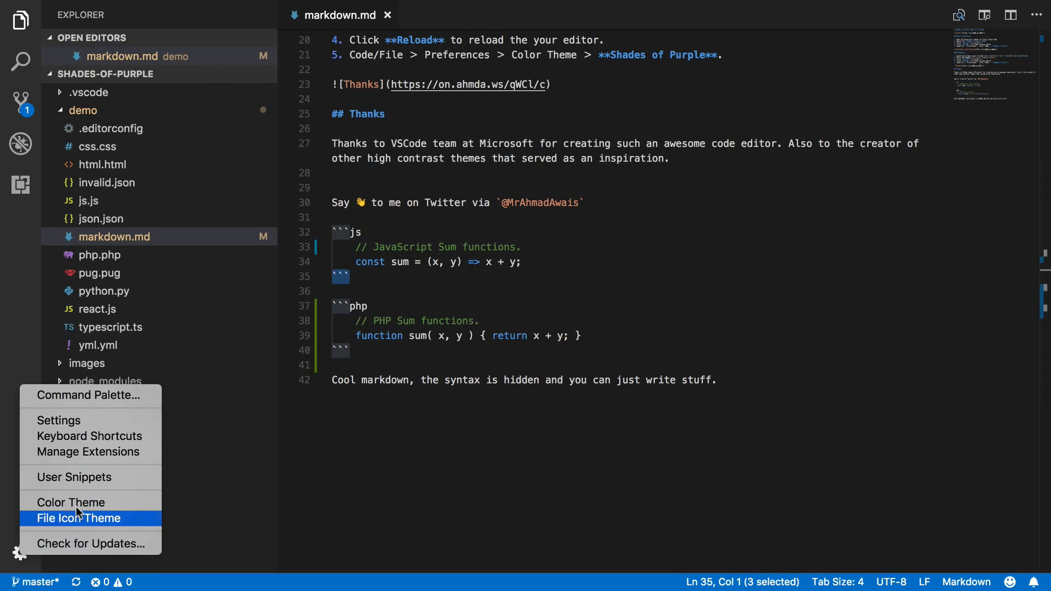
left_click(79, 518)
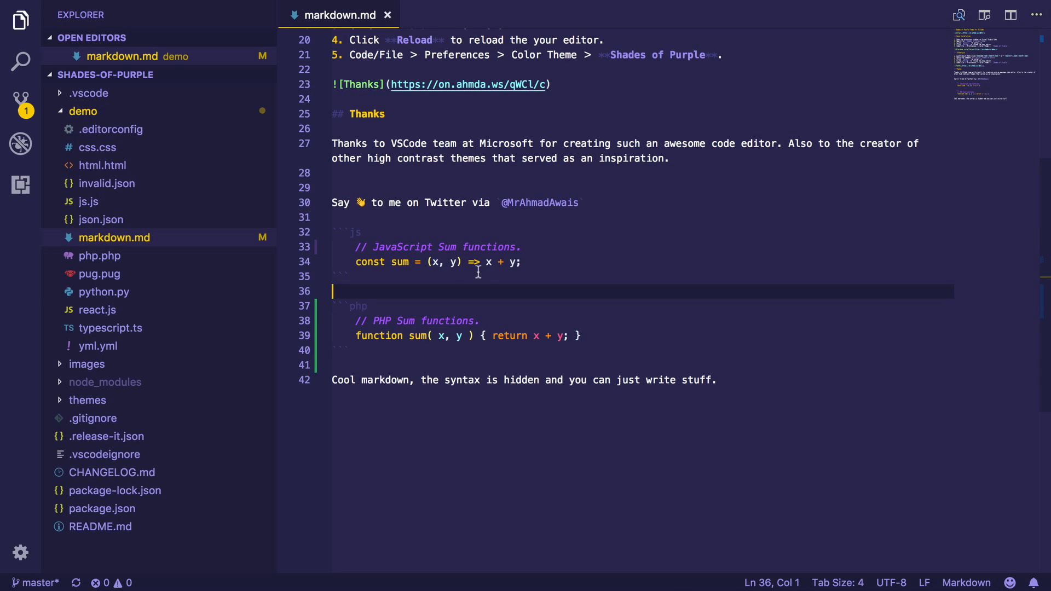
mouse_move(471, 278)
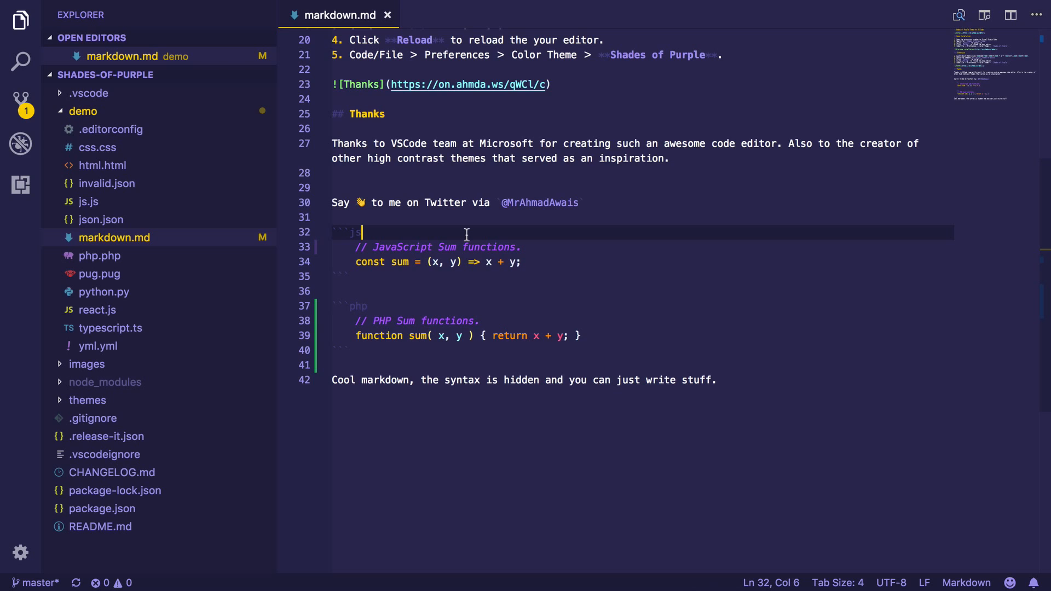
Step: Preview the .editorconfig, css.css, html.html, js.js and php.php demo files in the new theme
left_click(111, 129)
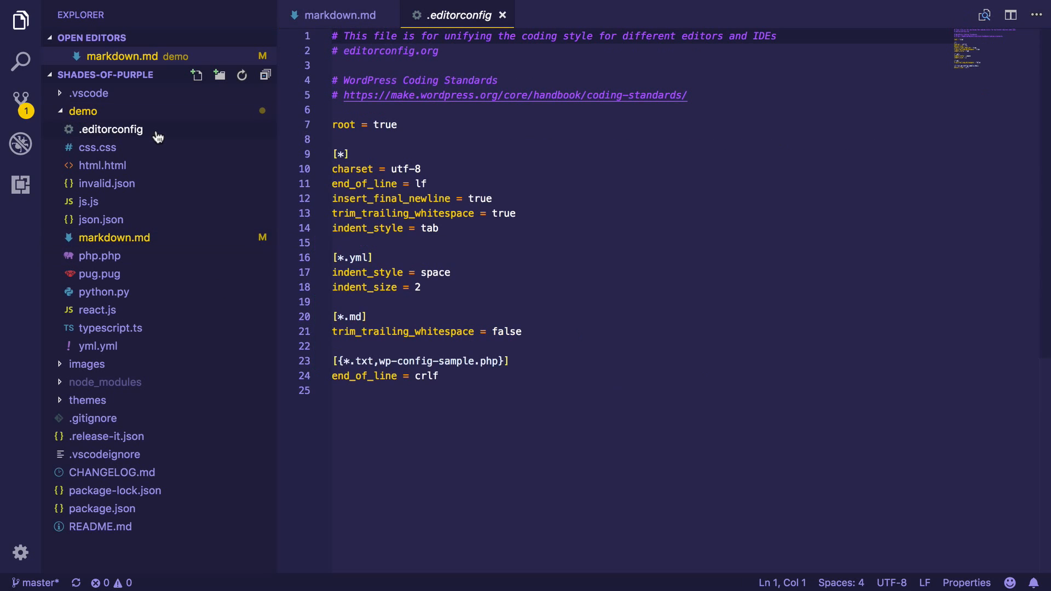
left_click(98, 147)
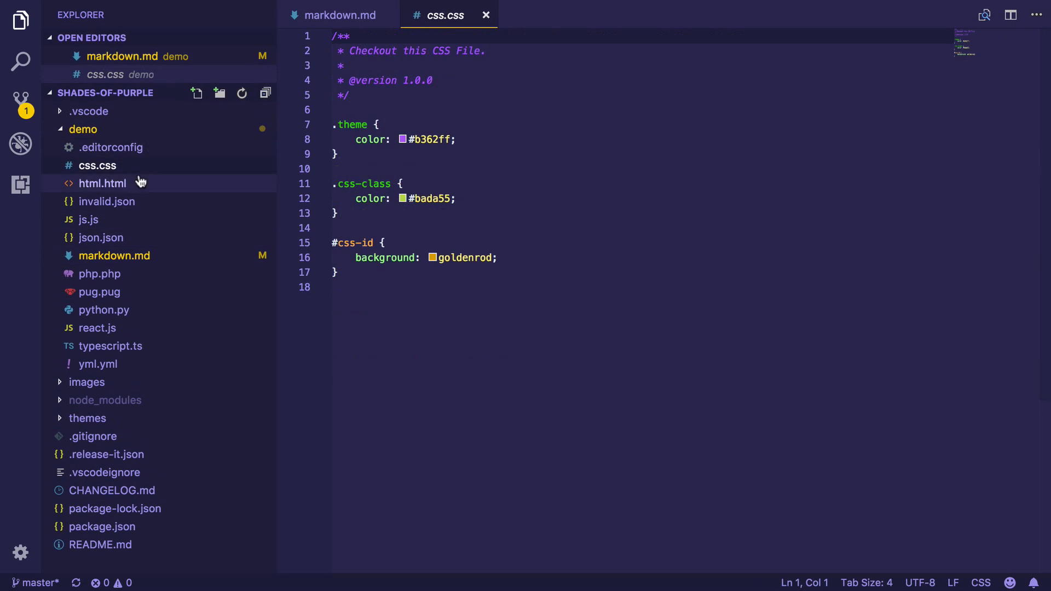
left_click(103, 184)
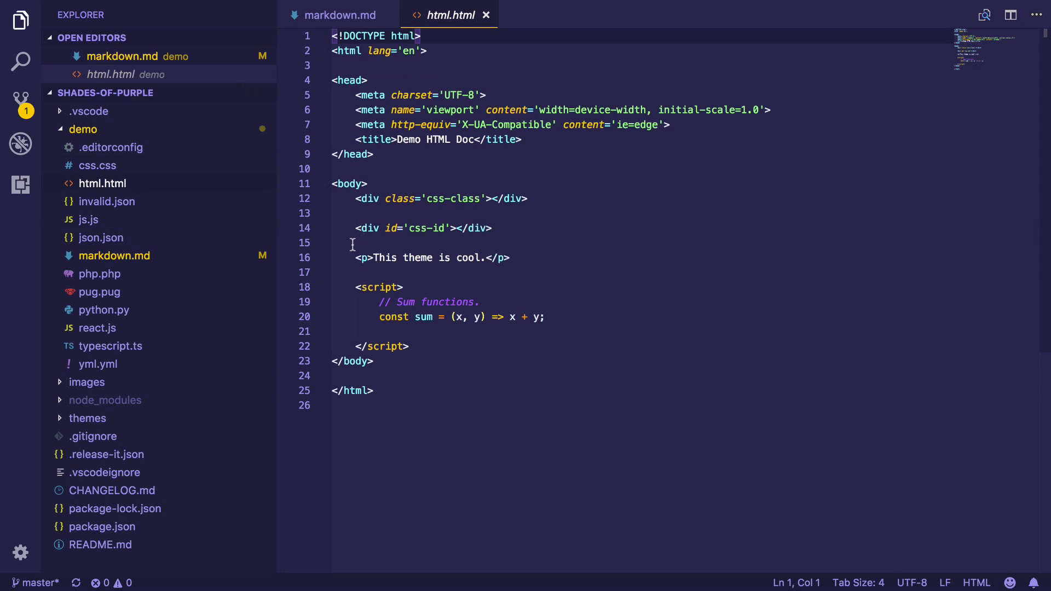
mouse_move(140, 211)
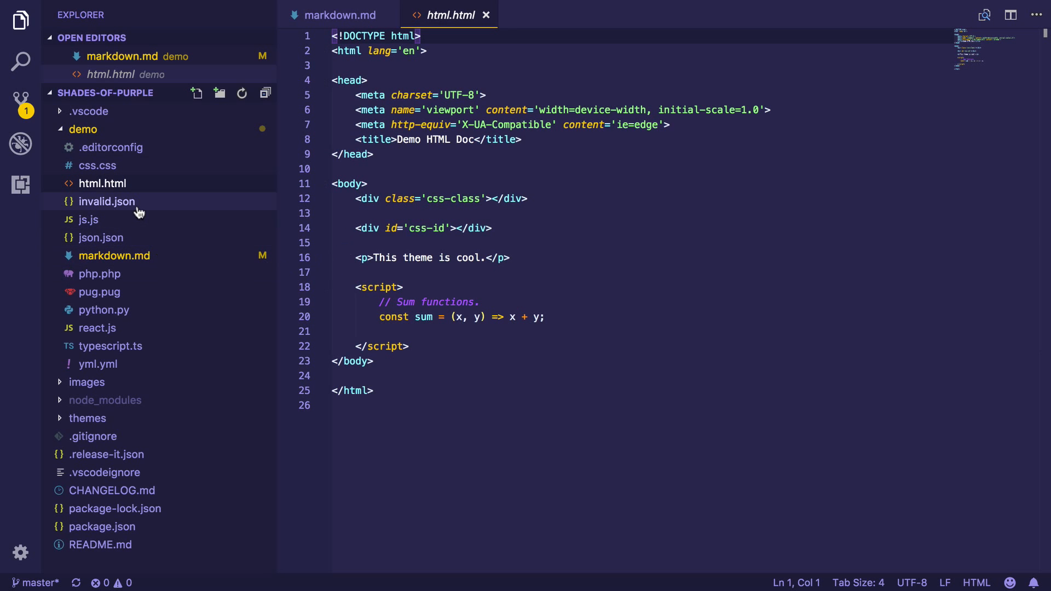
mouse_move(244, 227)
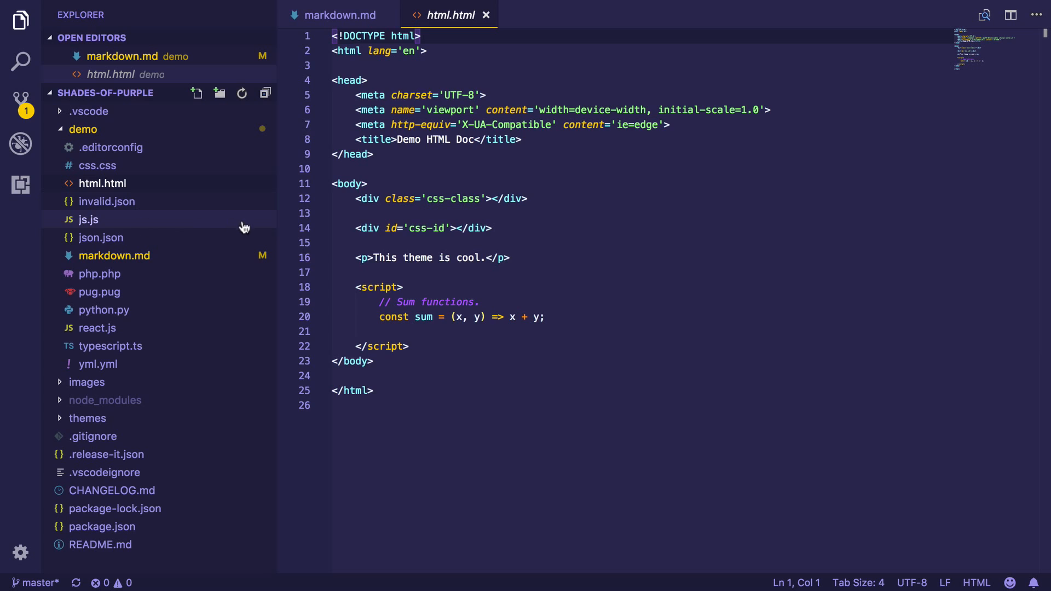
left_click(87, 218)
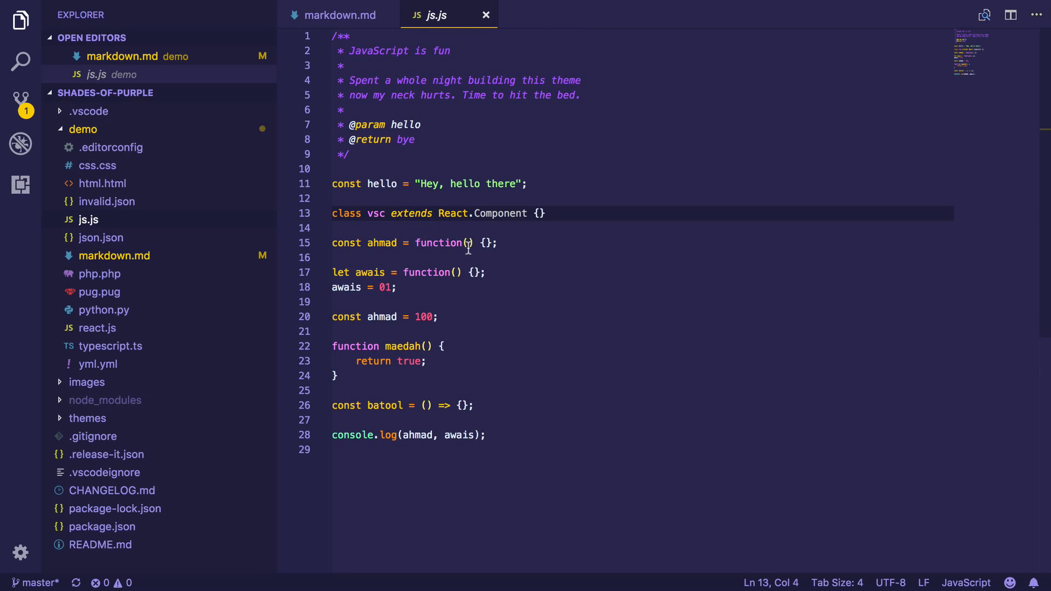
left_click(100, 273)
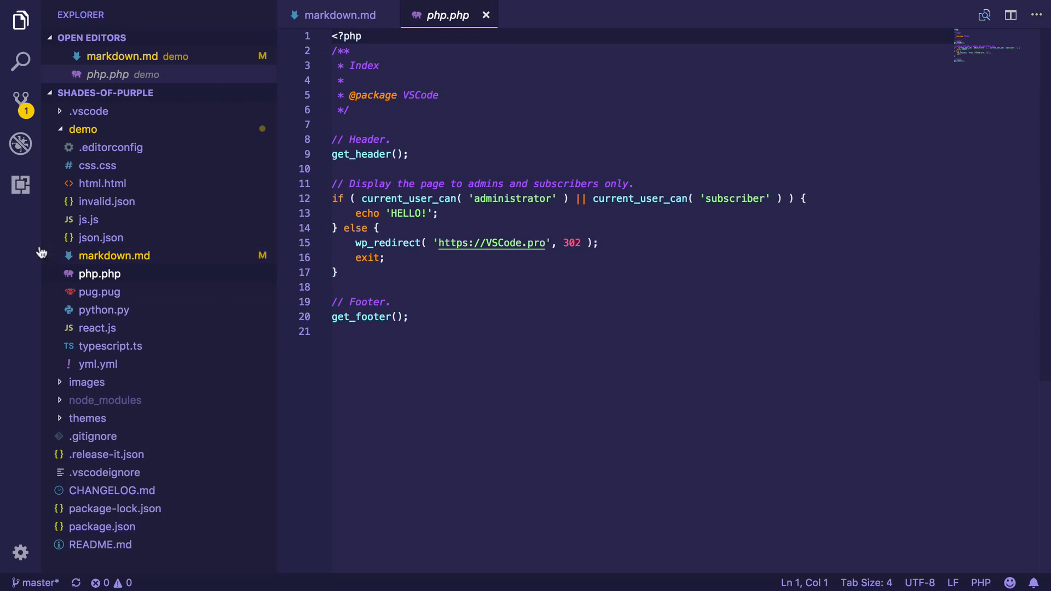
Step: Show the Shades of Purple extension's details page from the Extensions view
left_click(19, 185)
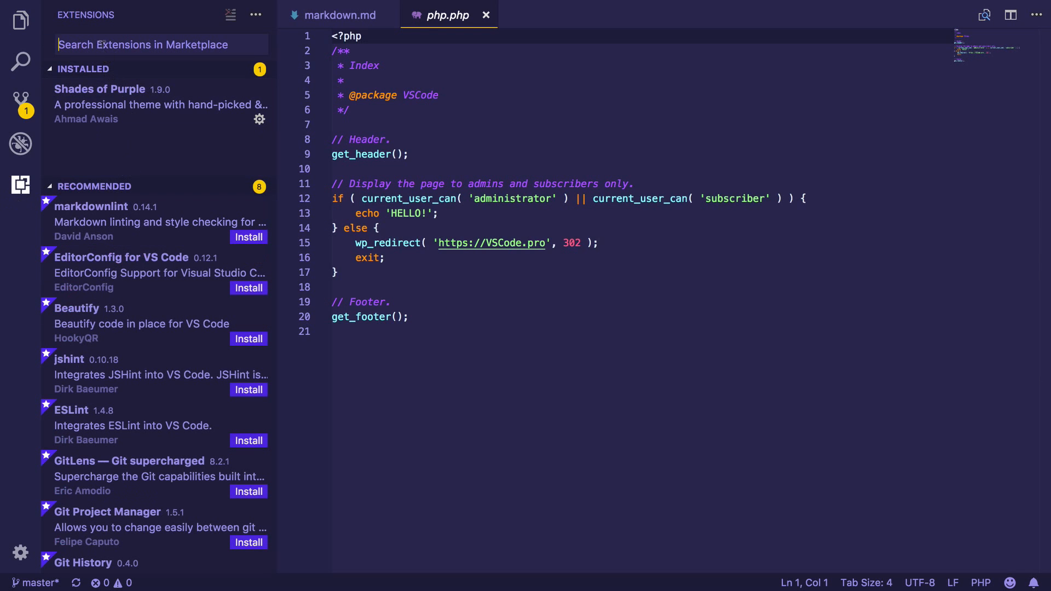
left_click(99, 89)
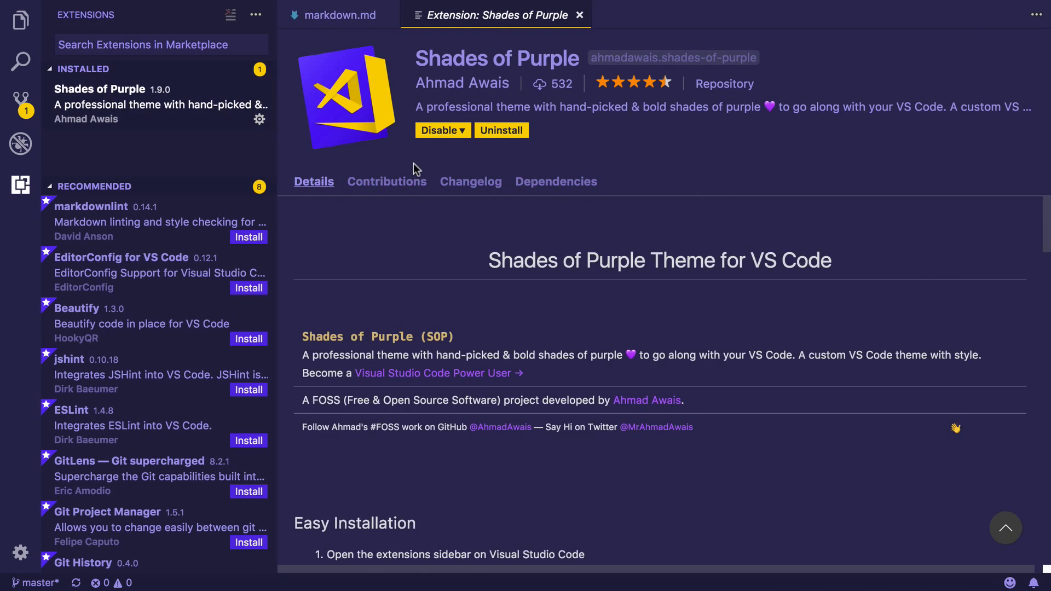